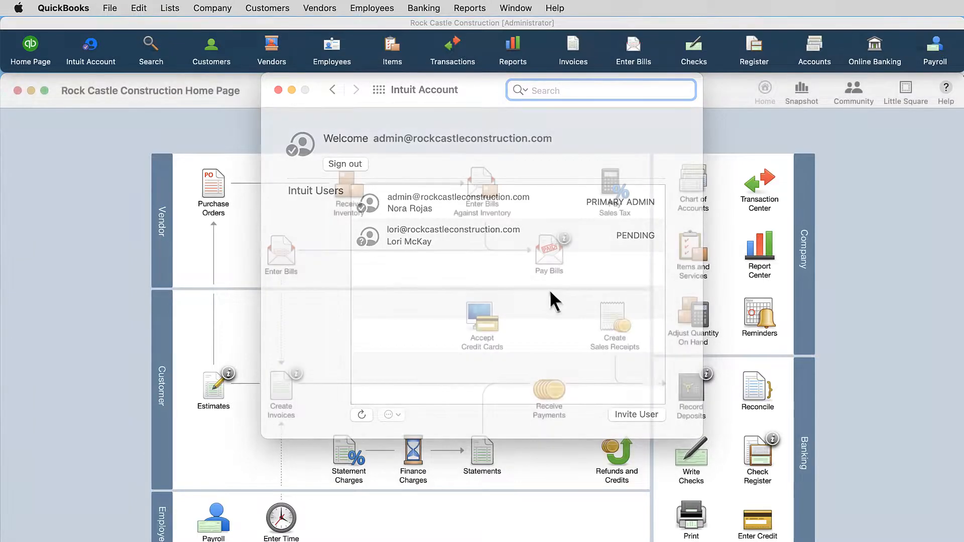
Step: Reach the Intuit Account pane of QuickBooks Preferences
left_click(278, 89)
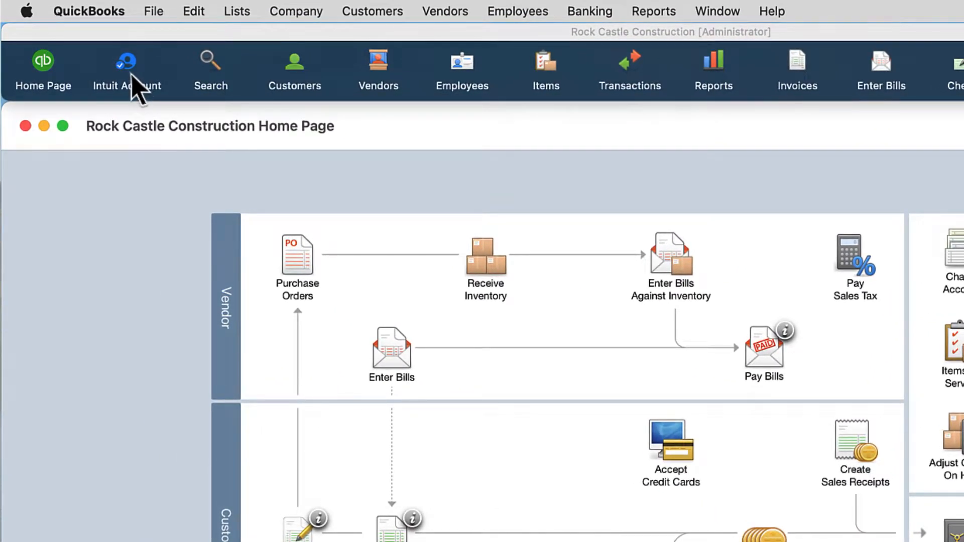
left_click(88, 10)
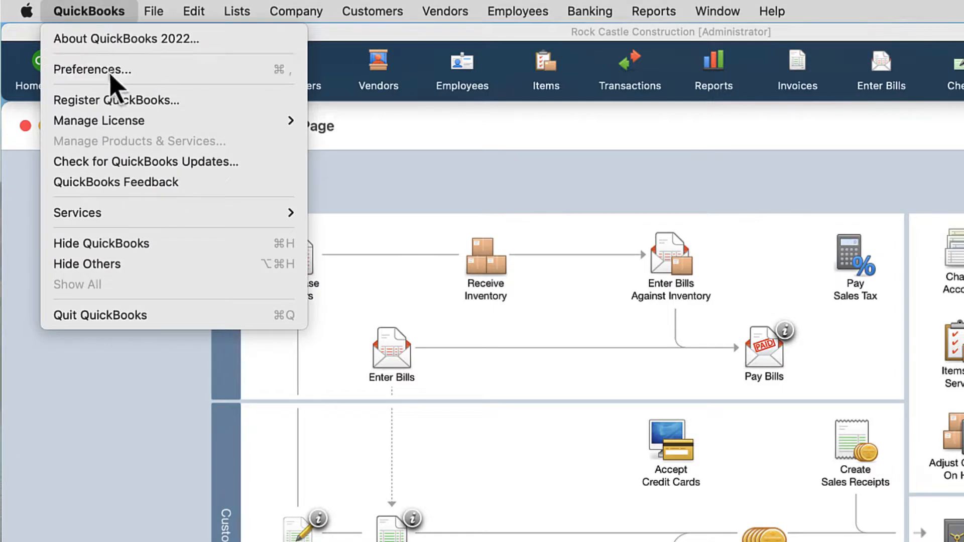
left_click(92, 69)
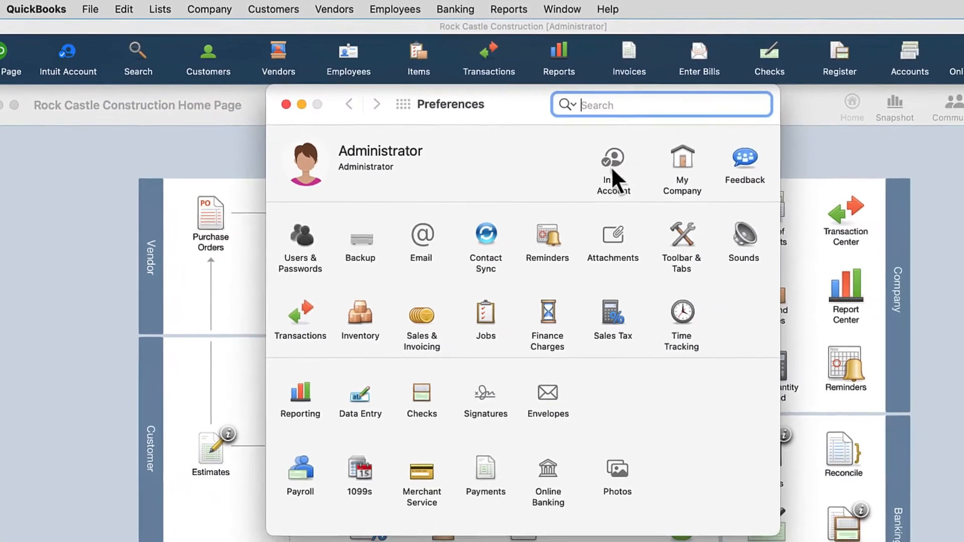
left_click(612, 162)
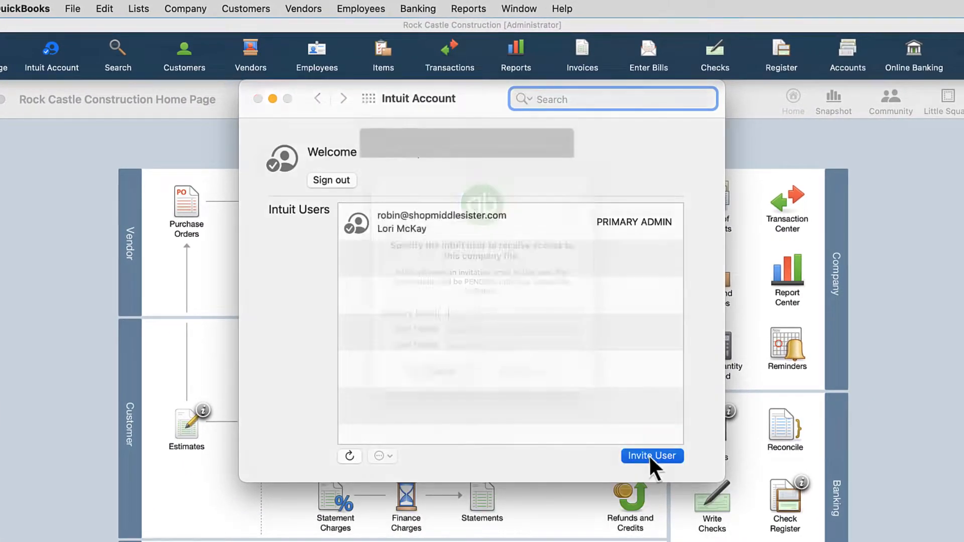
left_click(652, 455)
type("McKay")
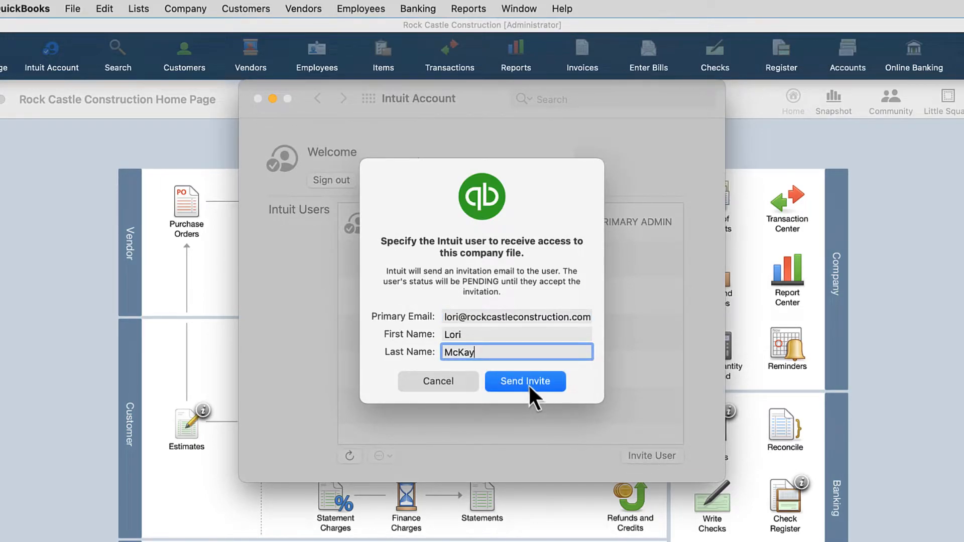
left_click(525, 381)
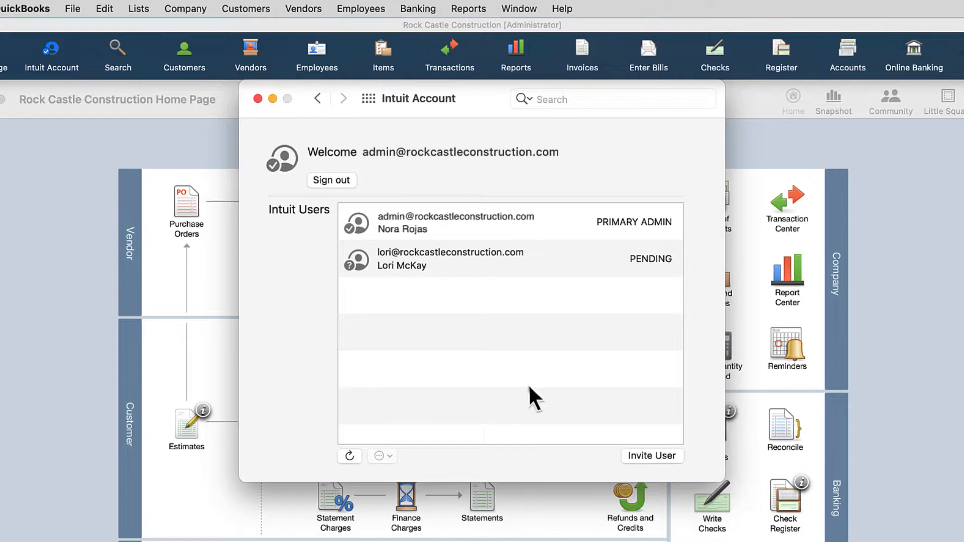
mouse_move(654, 289)
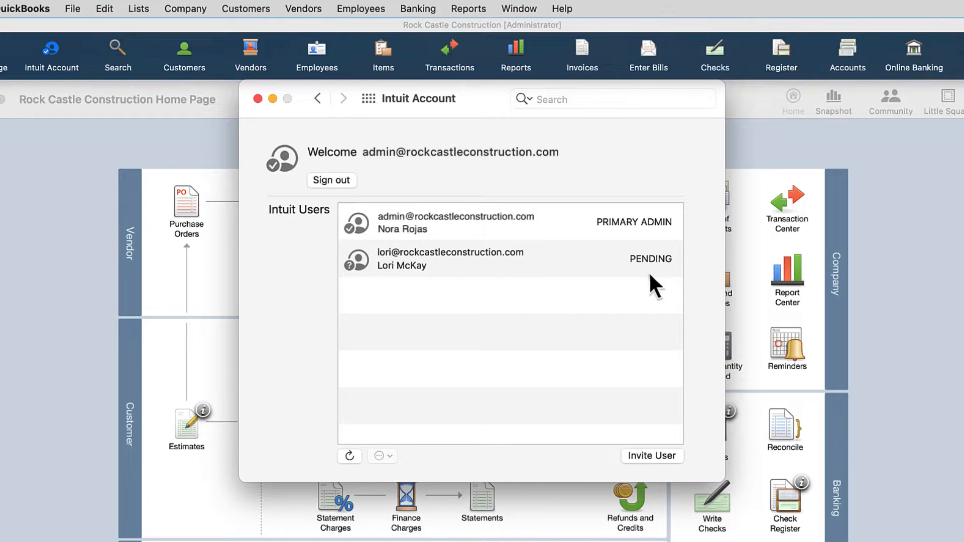
left_click(380, 456)
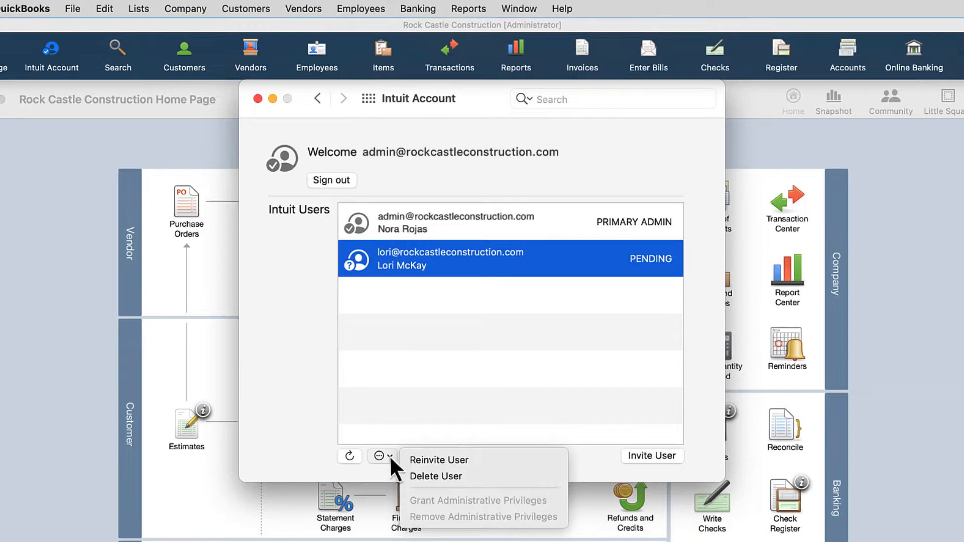
left_click(350, 456)
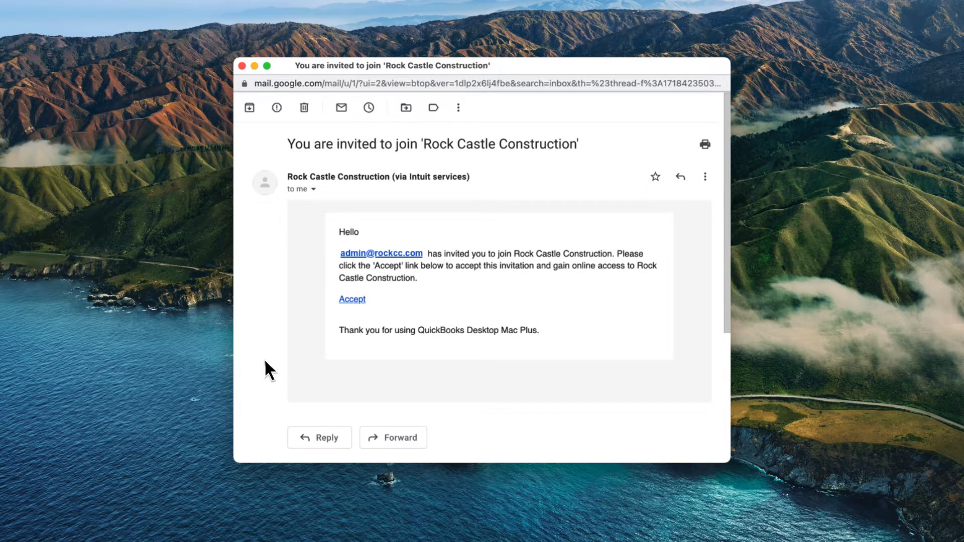
mouse_move(352, 299)
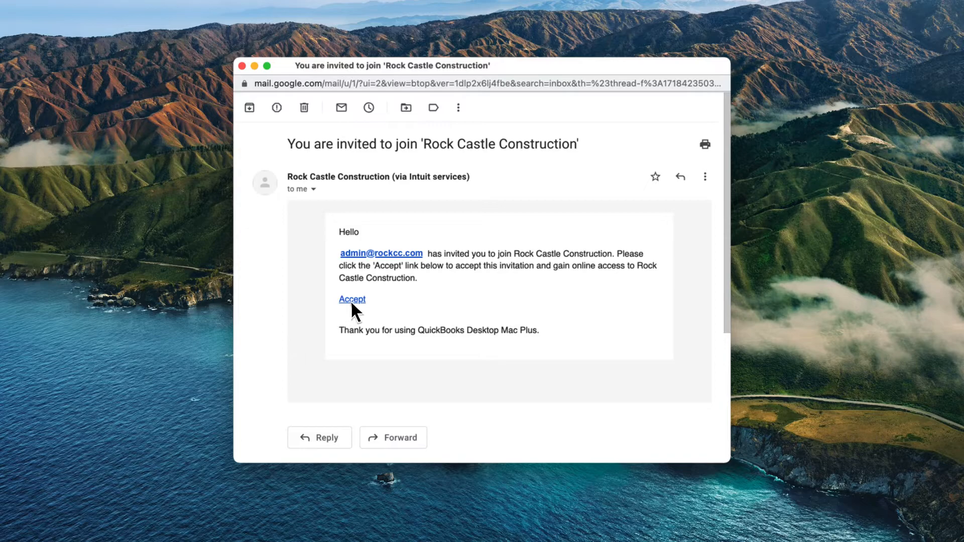
left_click(351, 300)
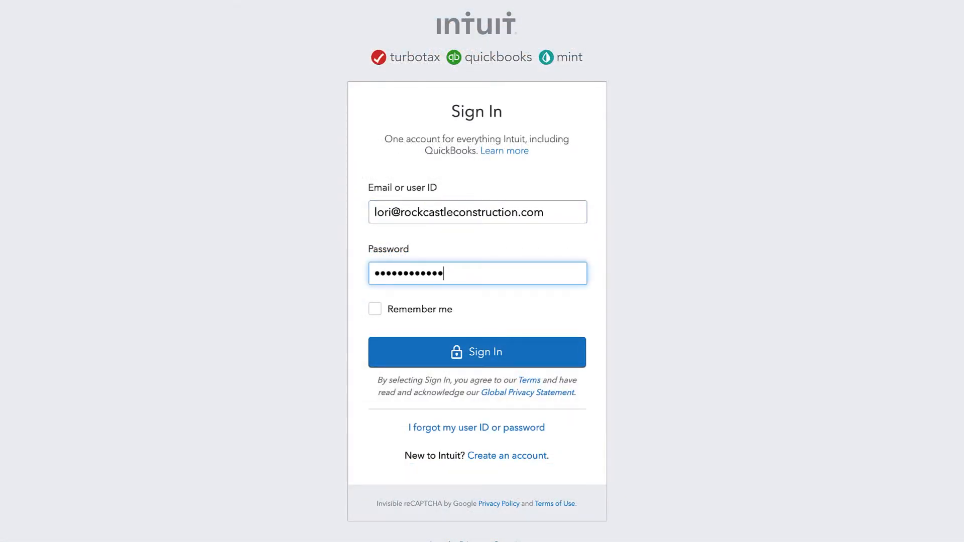
left_click(476, 352)
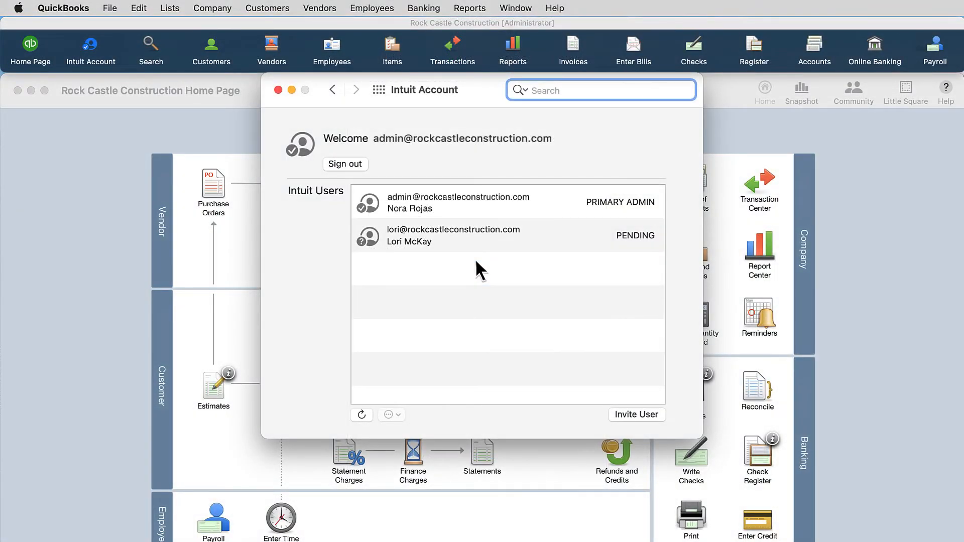